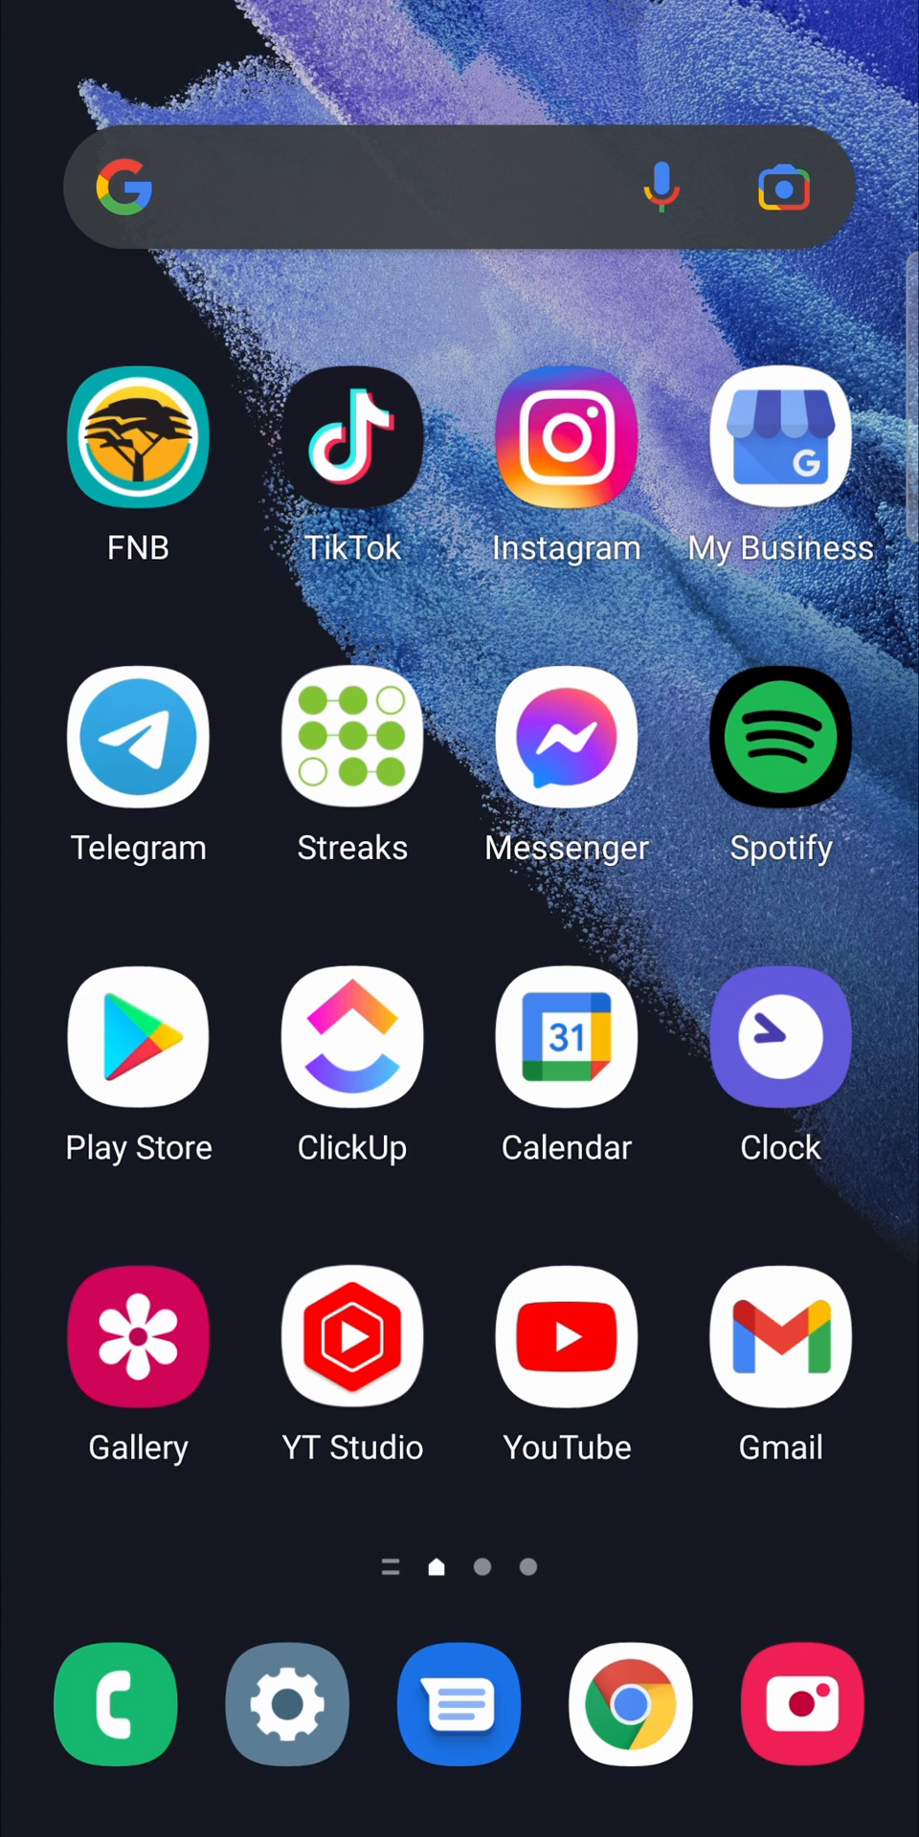
- Launch the Play Store from the home screen
{"action": "left_click", "coordinate": [138, 1037]}
{"action": "type", "text": "mobile "}
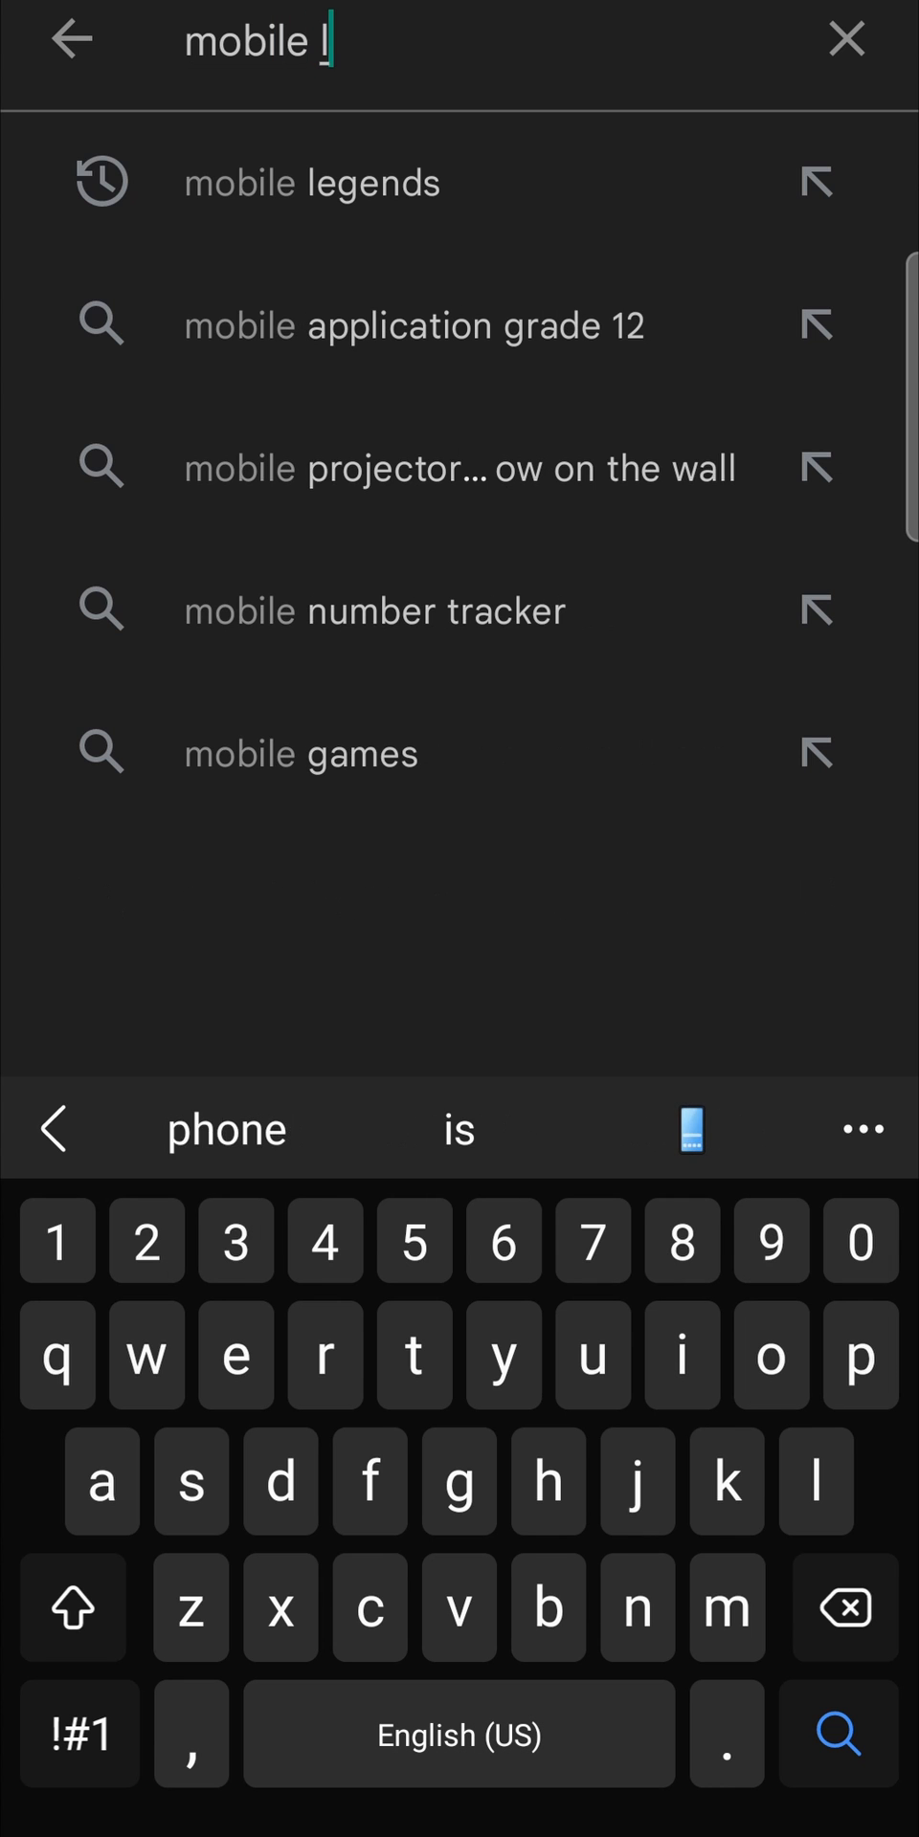
- Search "mobile legend" and go to the Mobile Legends: Bang Bang listing
{"action": "type", "text": "egend"}
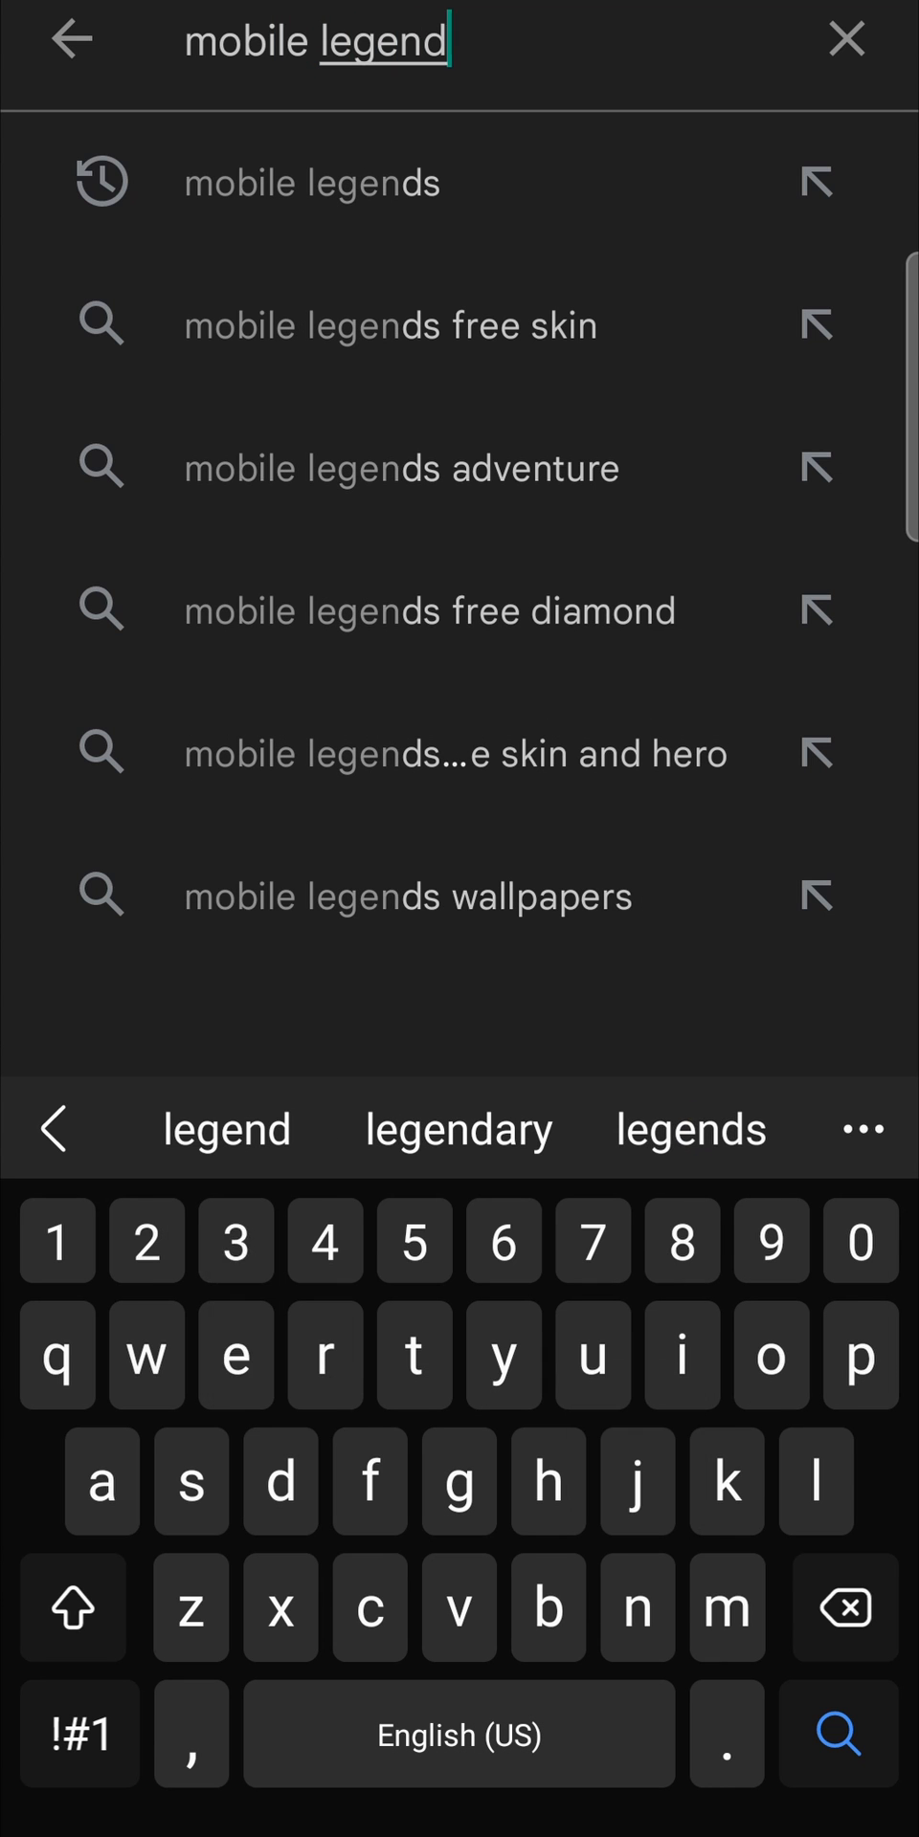
{"action": "left_click", "coordinate": [310, 182]}
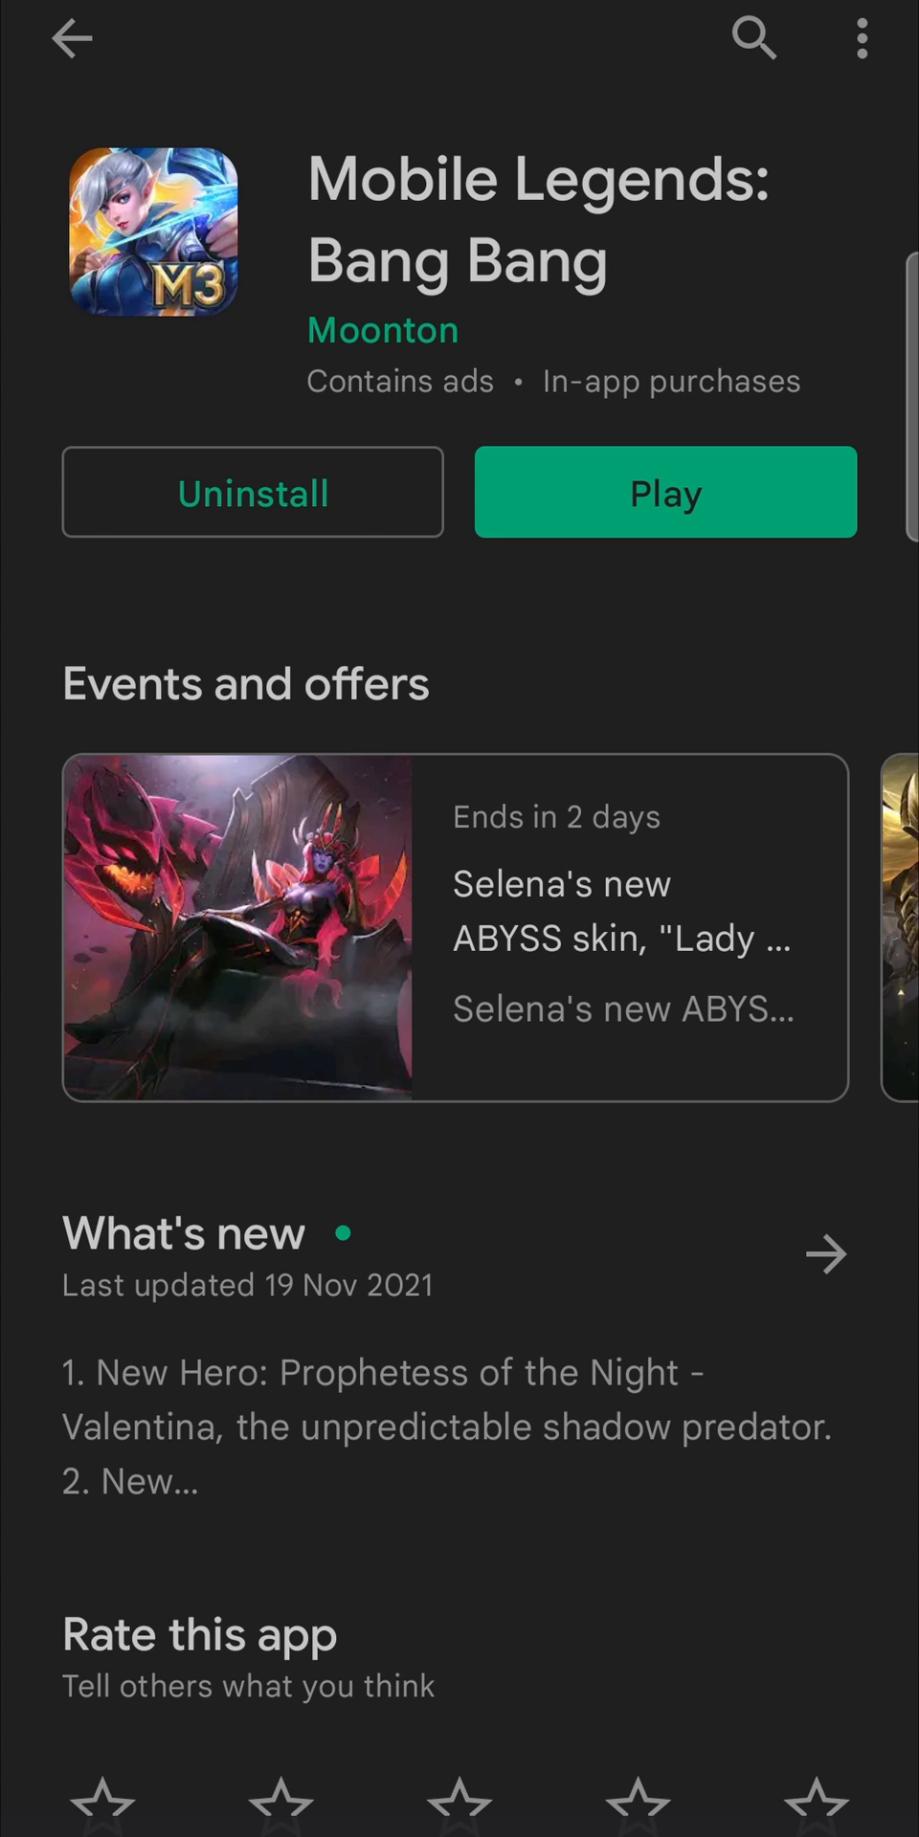
- Return to the store home and reach Settings via the profile avatar menu
{"action": "left_click", "coordinate": [71, 38]}
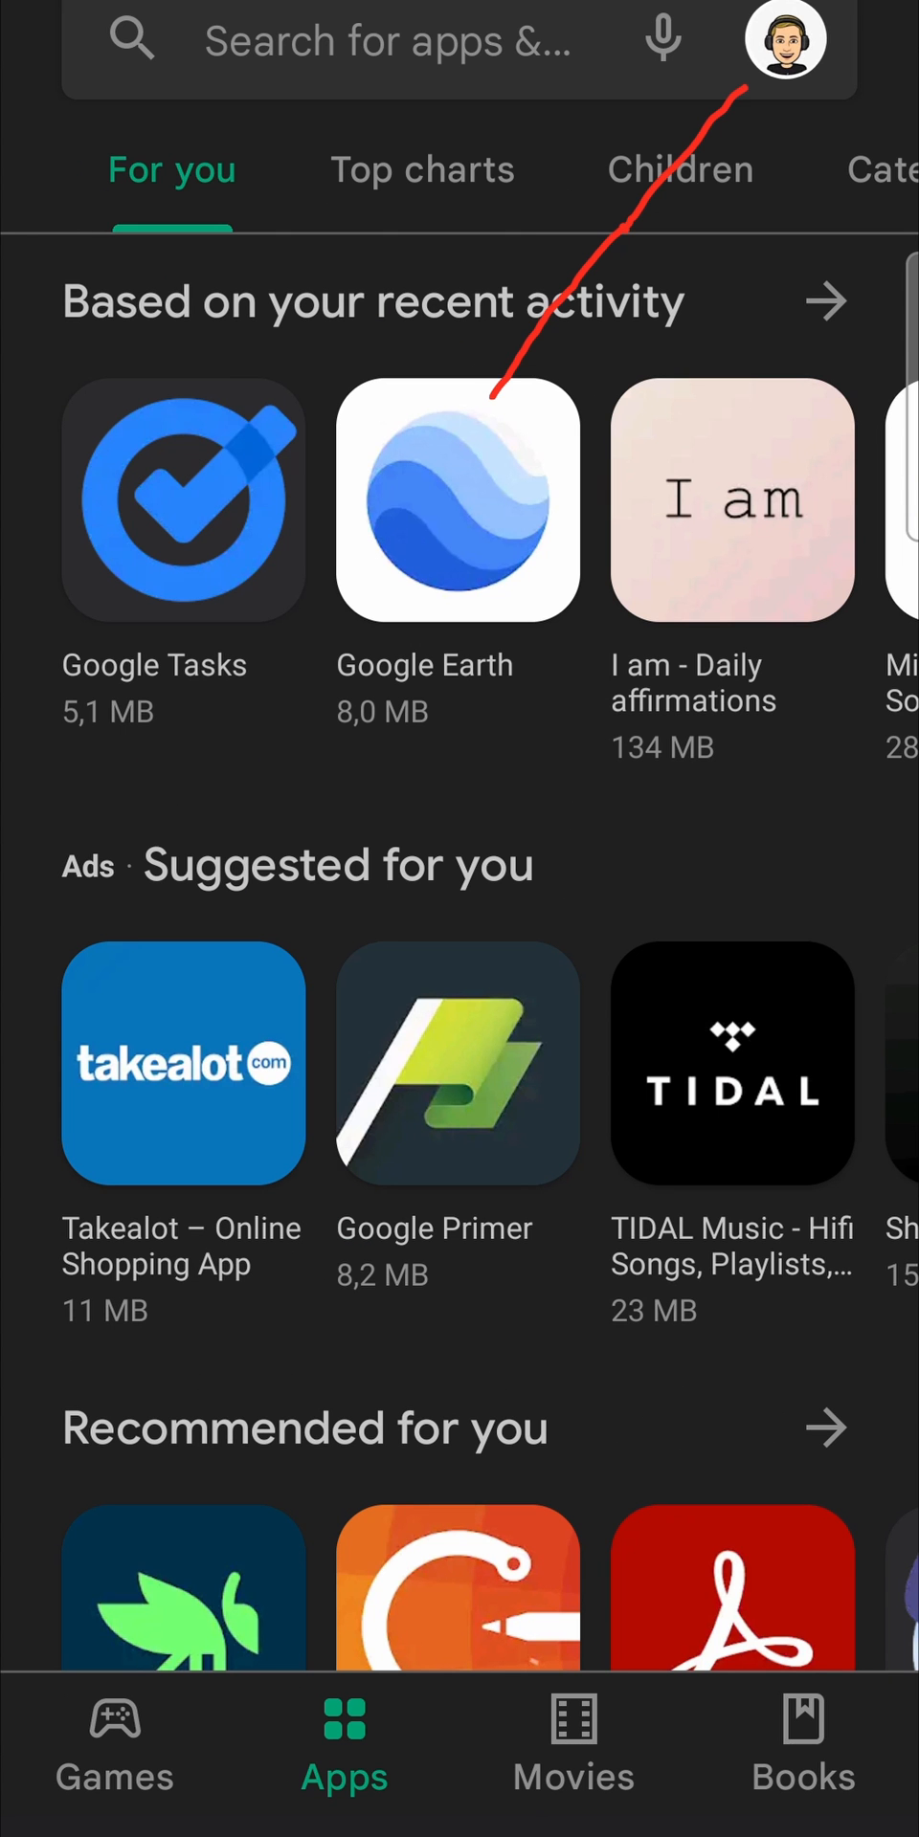
{"action": "left_click", "coordinate": [783, 44]}
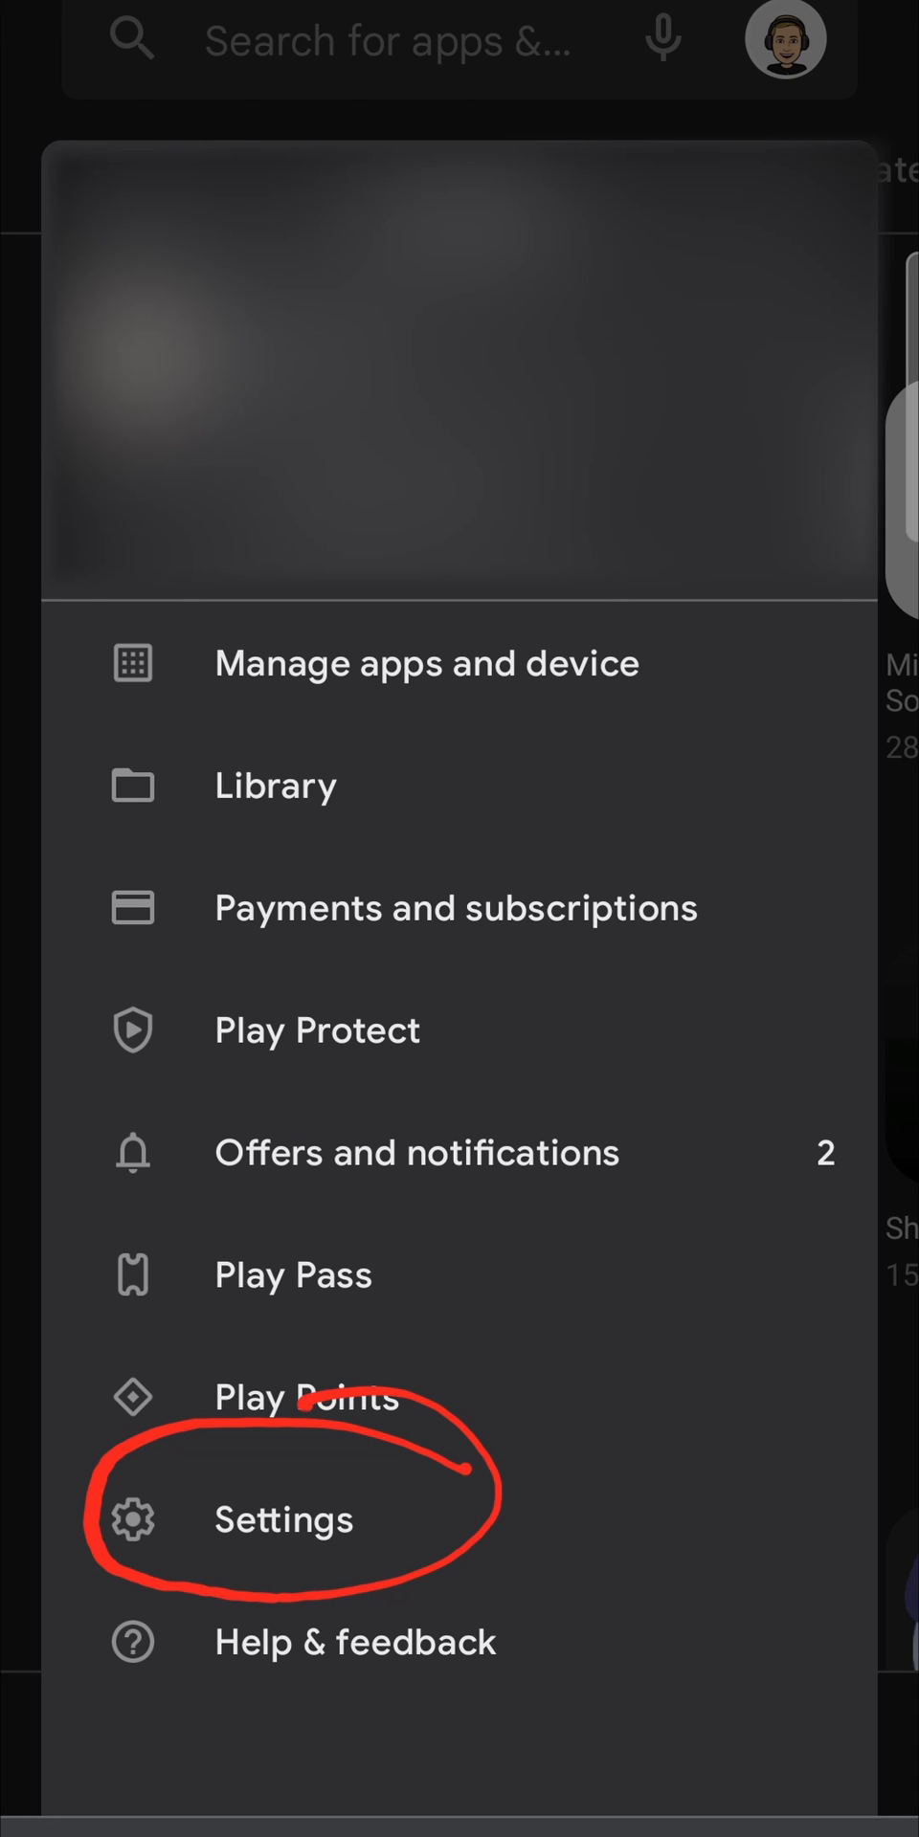
{"action": "left_click", "coordinate": [283, 1518]}
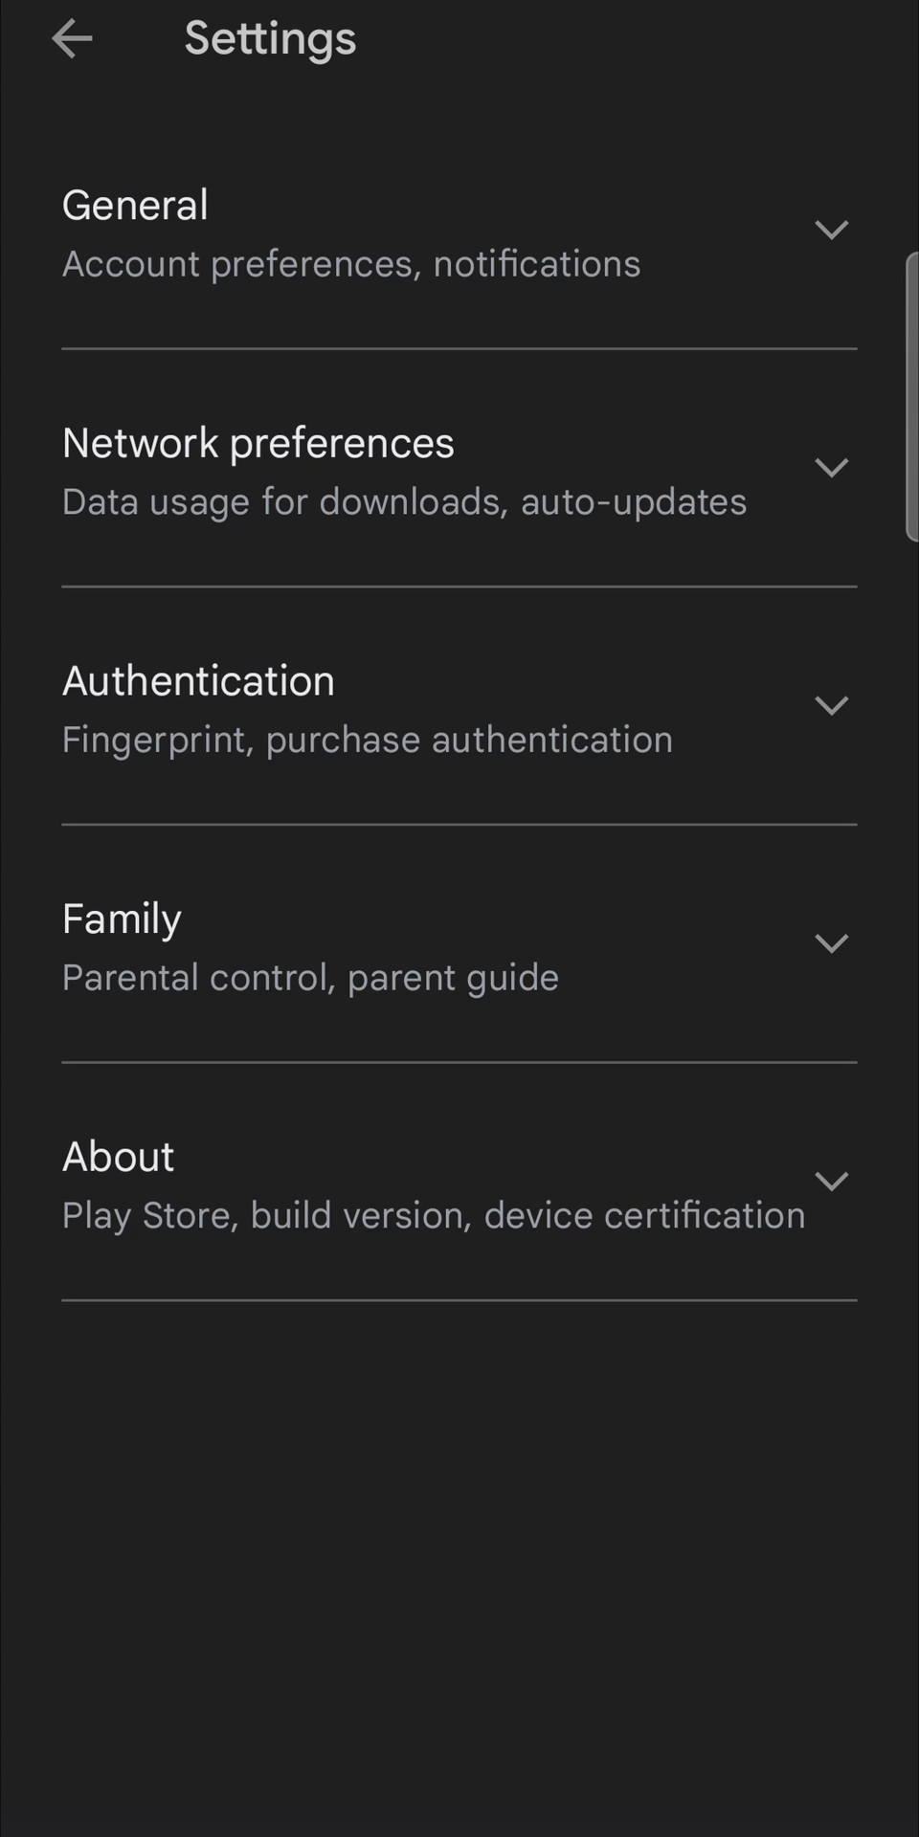
- Under Network preferences, set Auto-update apps to Over Wi-Fi only and confirm
{"action": "left_click", "coordinate": [458, 467]}
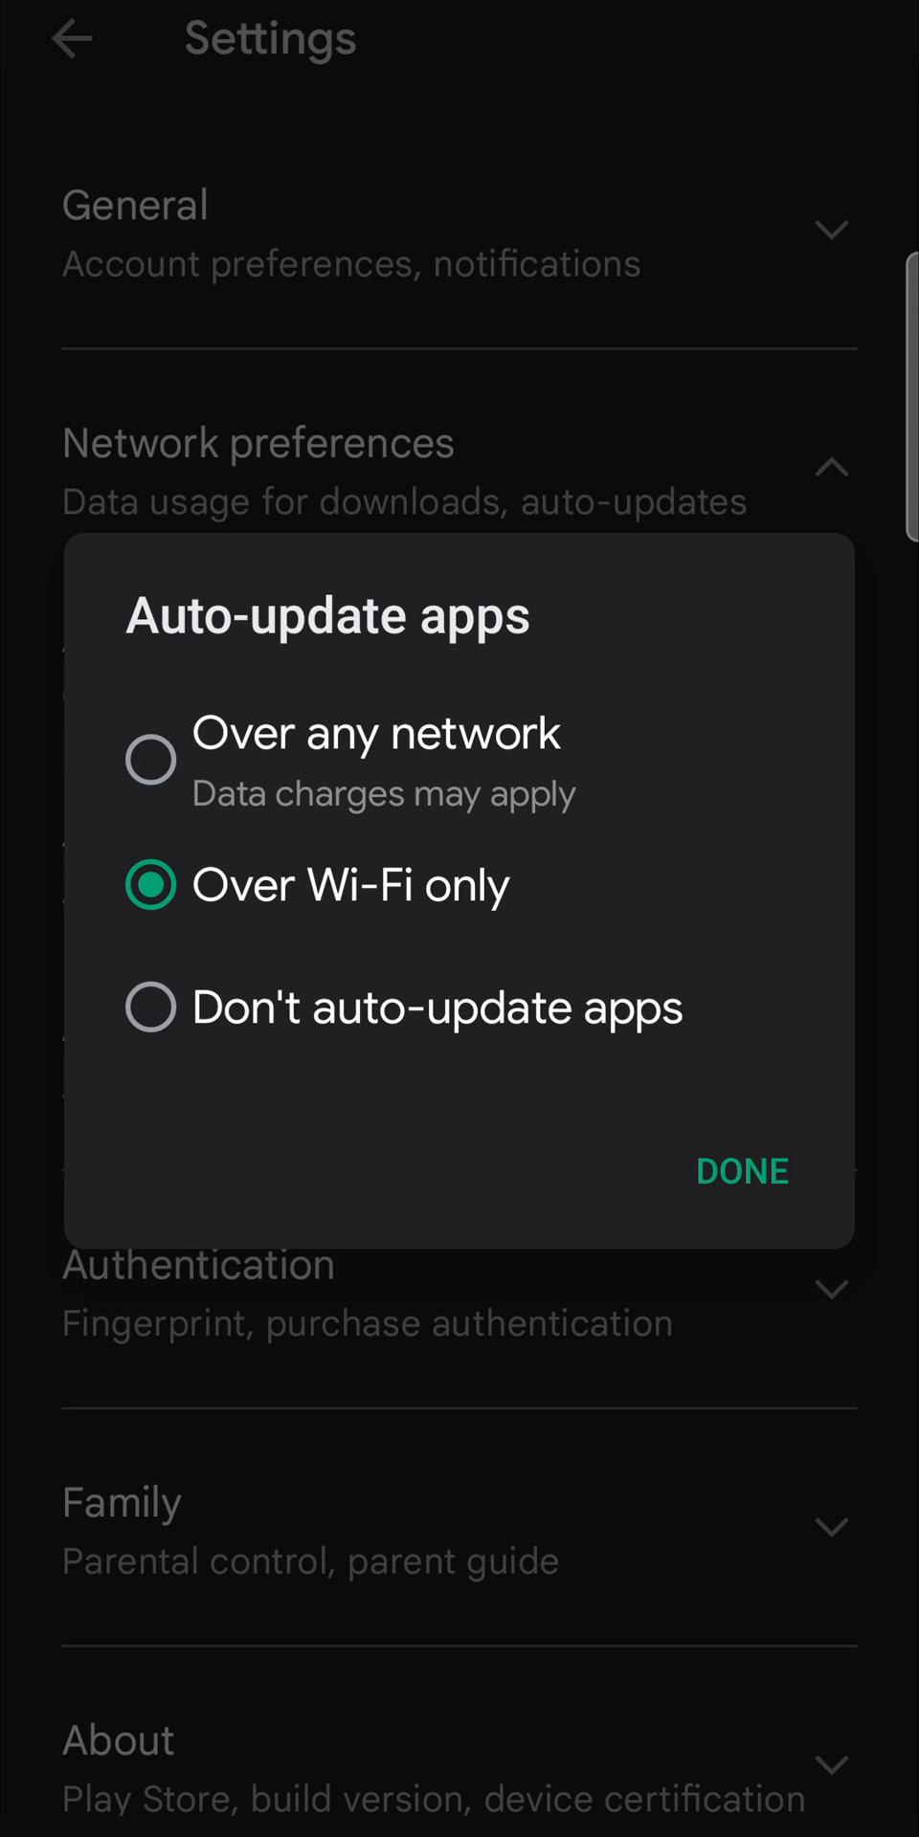
{"action": "left_click", "coordinate": [741, 1171]}
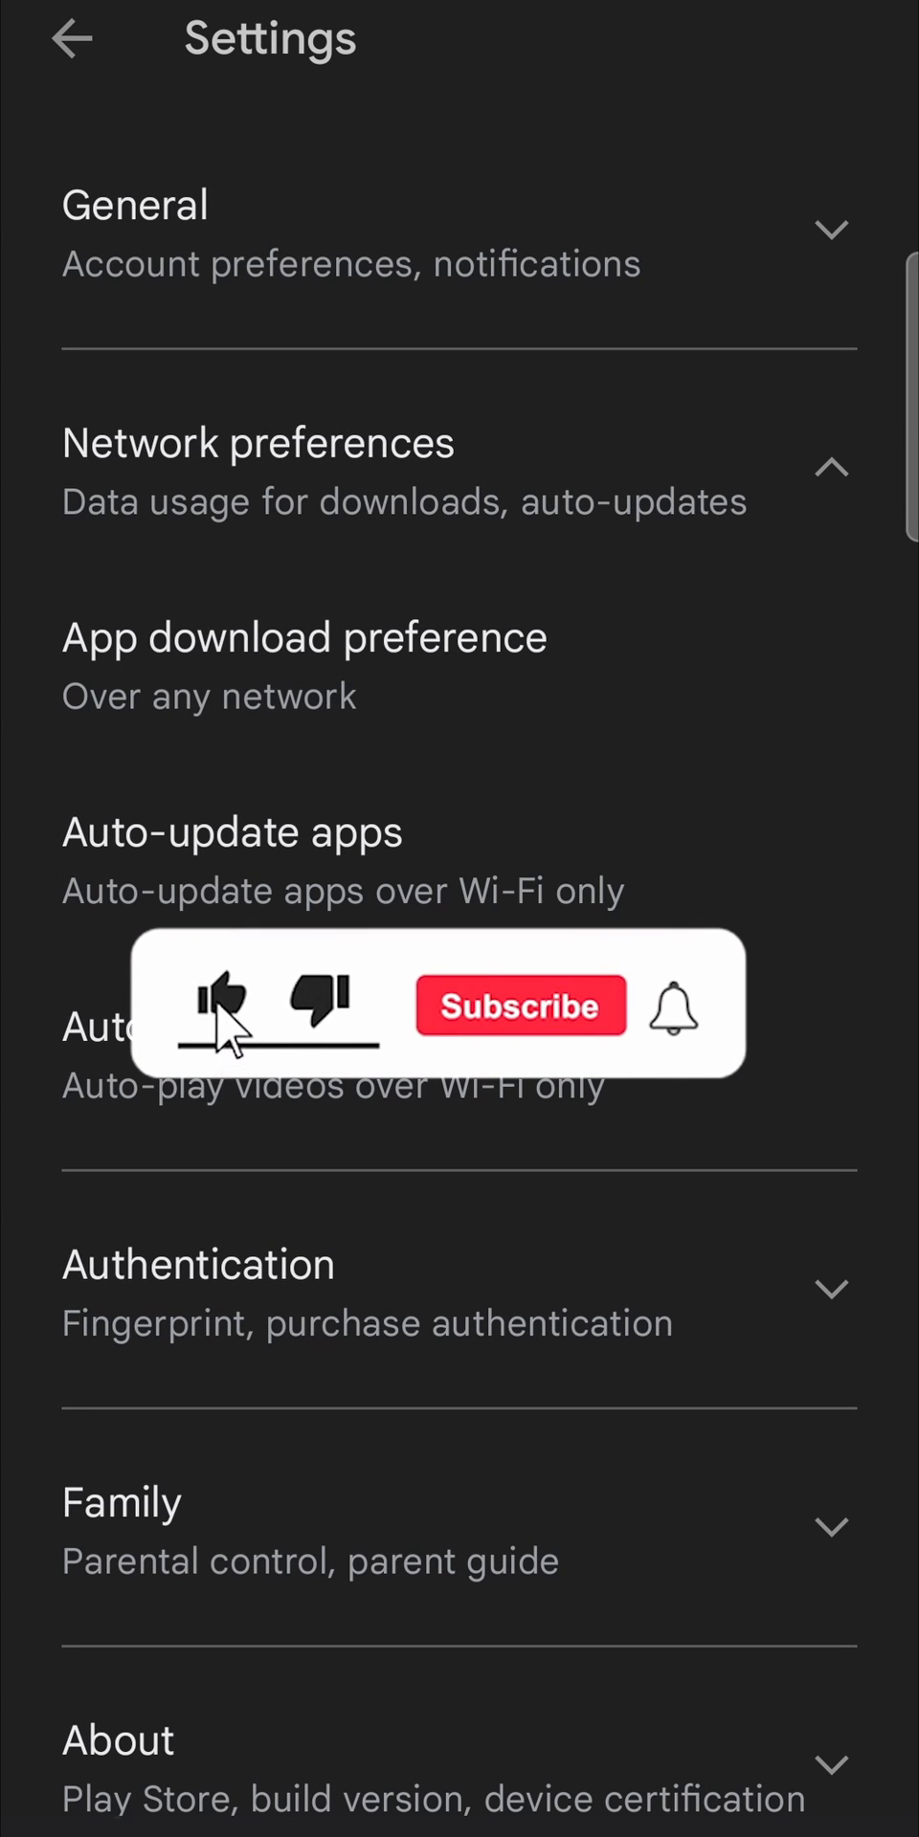
{"action": "left_click", "coordinate": [518, 1005]}
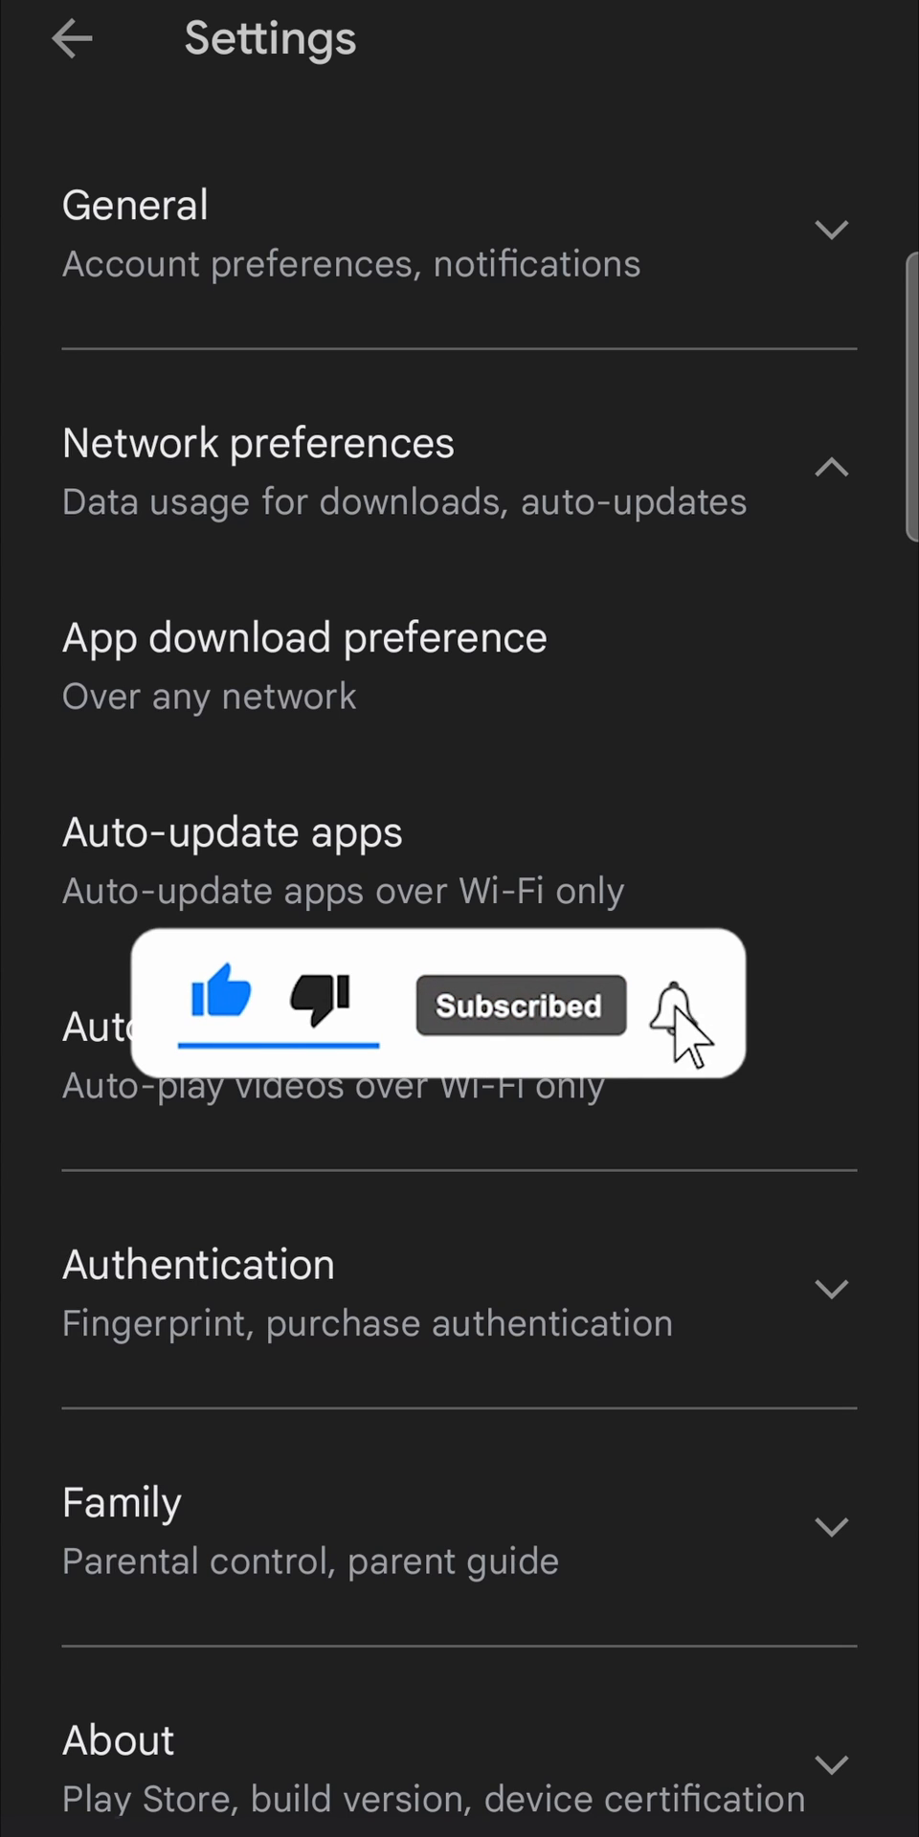
{"action": "left_click", "coordinate": [678, 1005]}
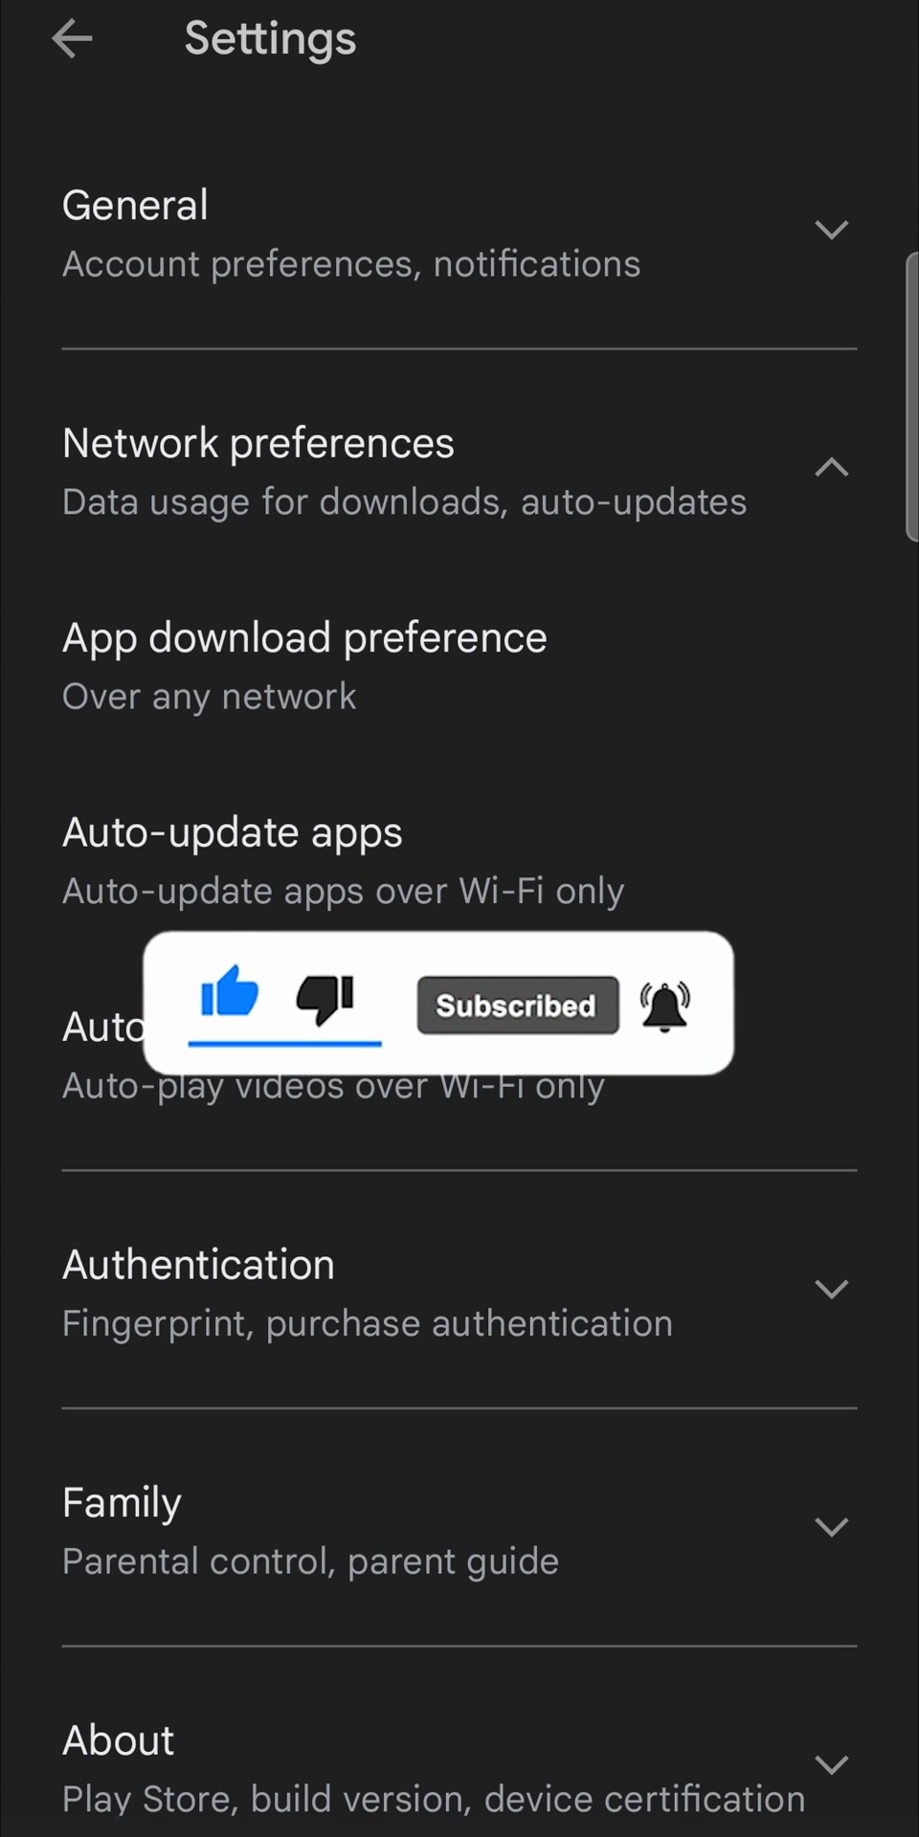